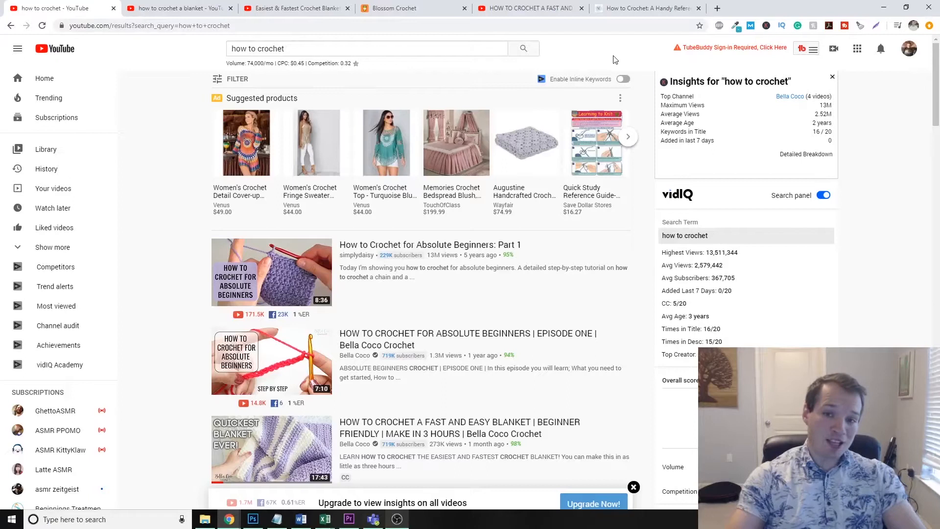
{"action": "mouse_move", "coordinate": [593, 53]}
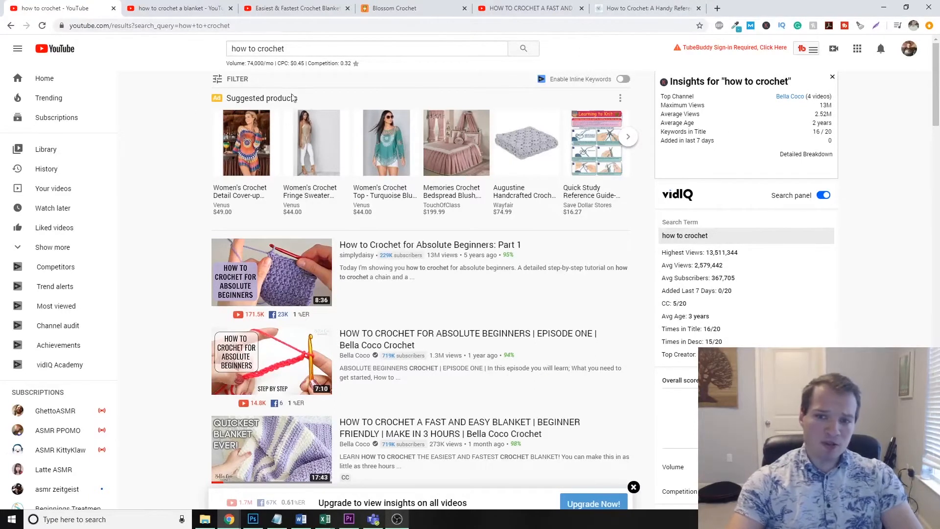
Step: Filter the 'how to crochet' results to channels only, sorted by view count
{"action": "left_click", "coordinate": [367, 49]}
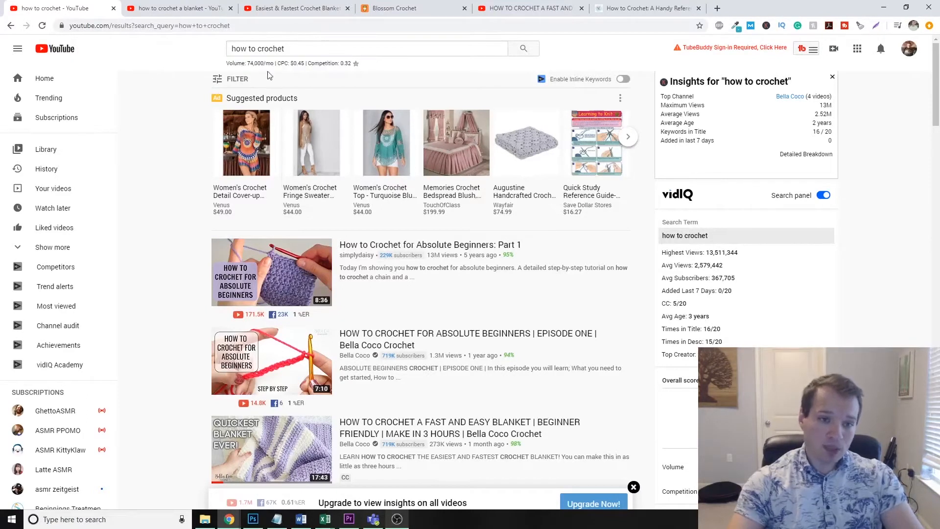
{"action": "mouse_move", "coordinate": [334, 103]}
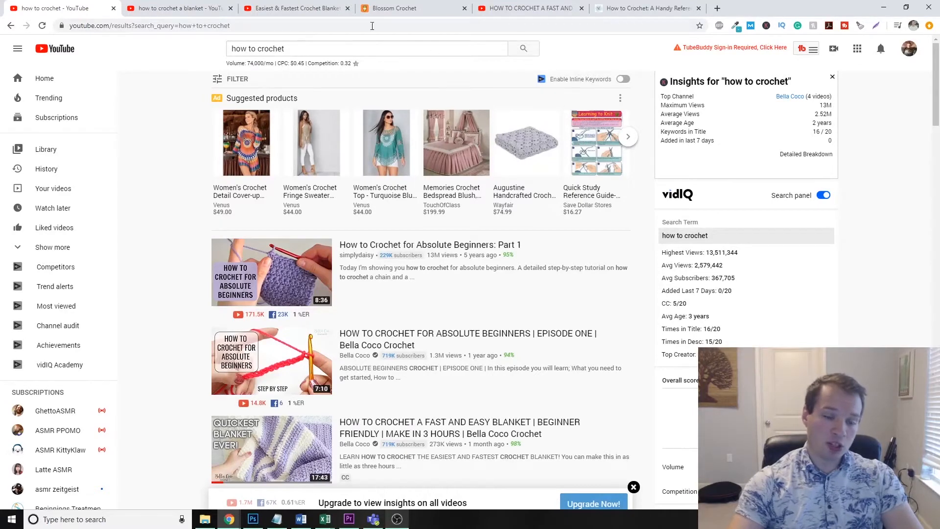
{"action": "left_click", "coordinate": [365, 49]}
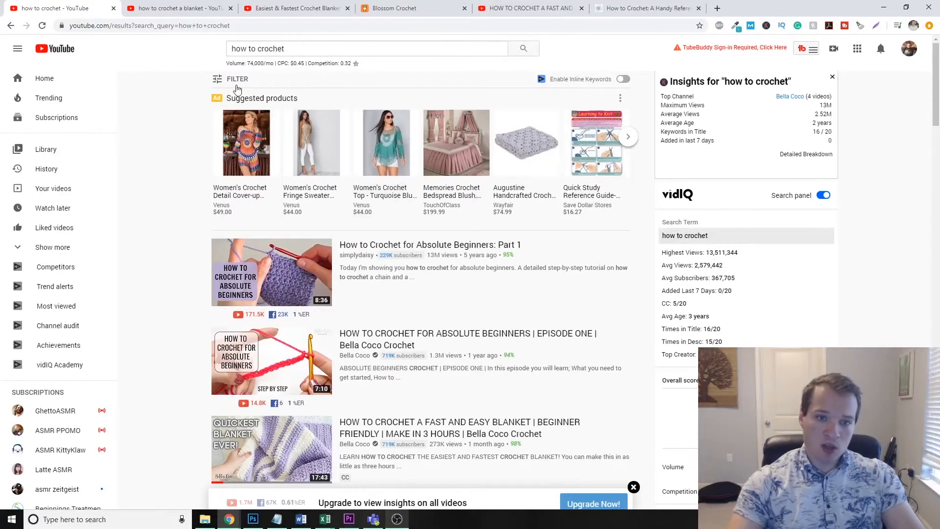
{"action": "mouse_move", "coordinate": [186, 139]}
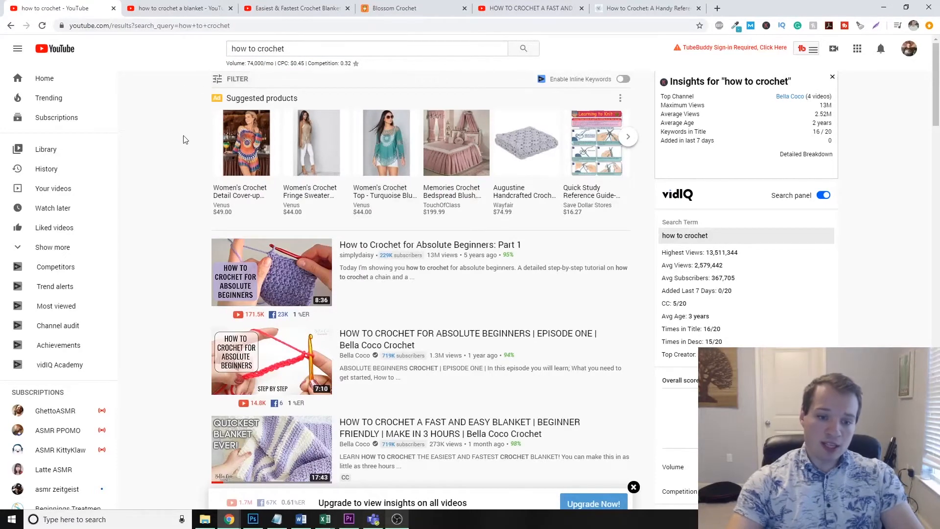
{"action": "mouse_move", "coordinate": [217, 78]}
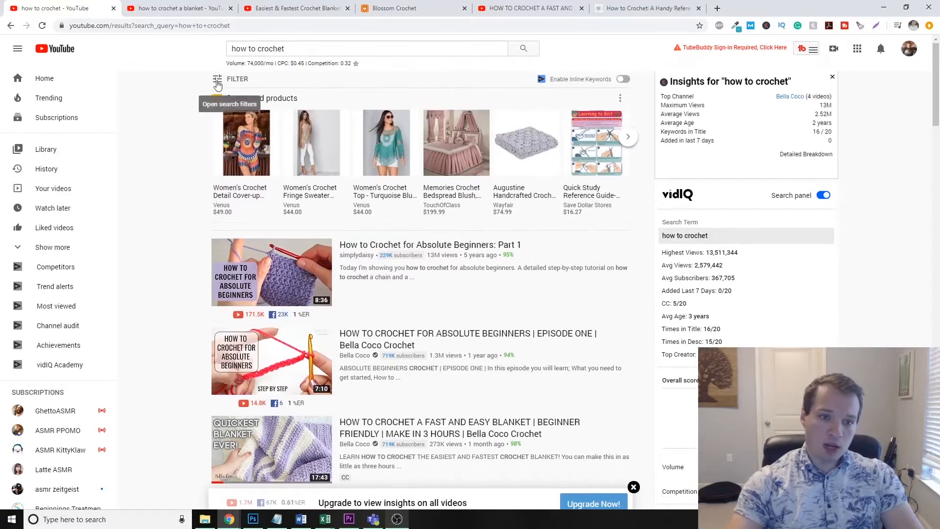
{"action": "left_click", "coordinate": [217, 82]}
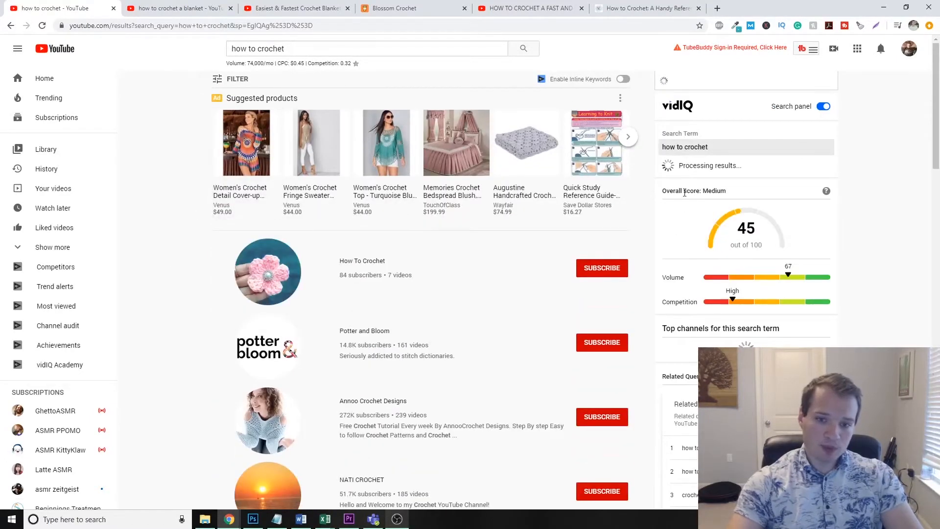
{"action": "left_click", "coordinate": [233, 78]}
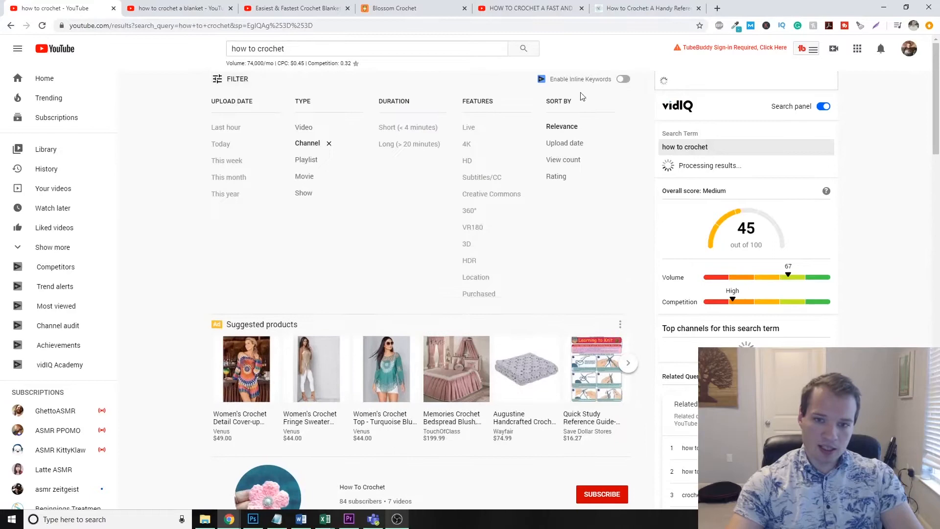
{"action": "left_click", "coordinate": [563, 160]}
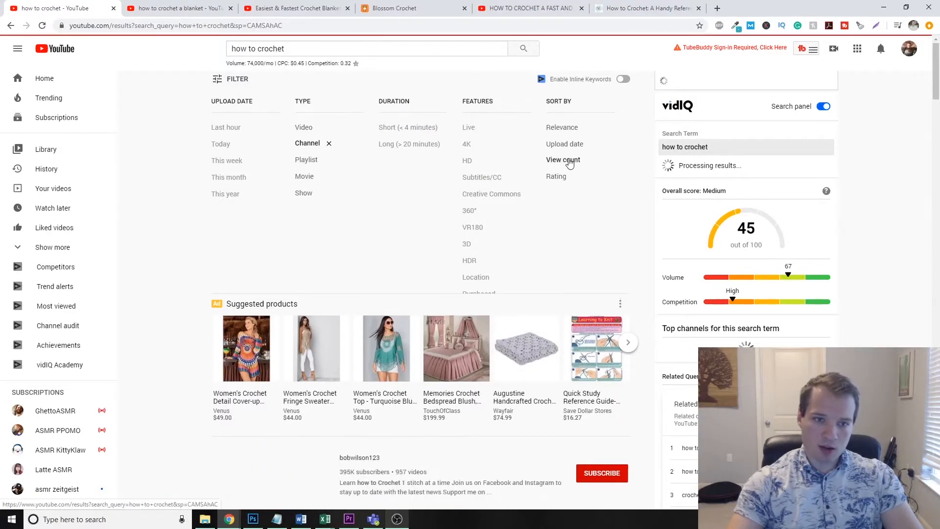
Step: Scroll through the channel results and their subscriber counts, starting with bobwilson123
{"action": "scroll", "scroll_direction": "down", "scroll_amount": 3}
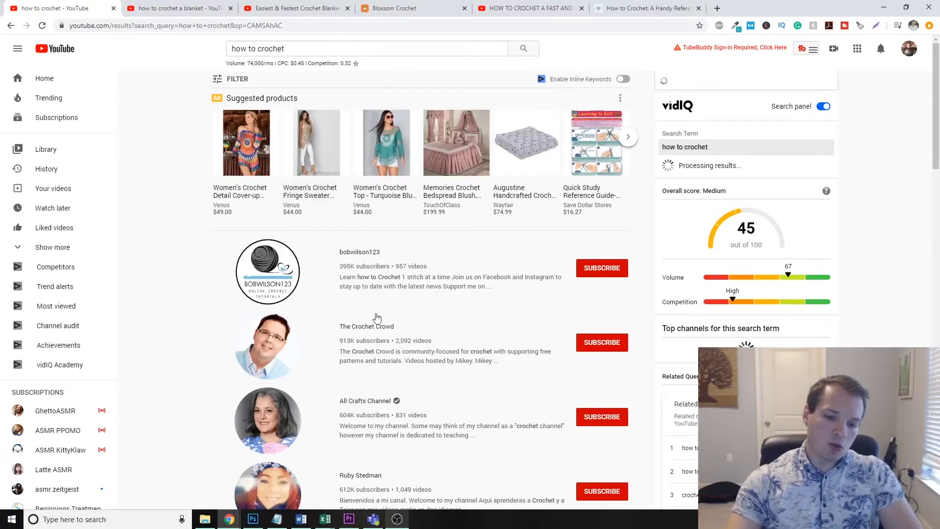
{"action": "mouse_move", "coordinate": [460, 405]}
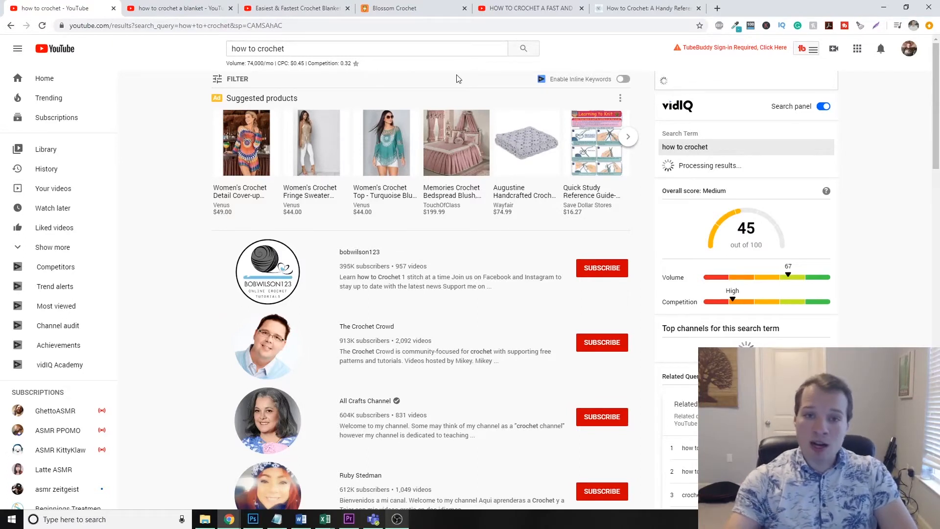
{"action": "mouse_move", "coordinate": [265, 78]}
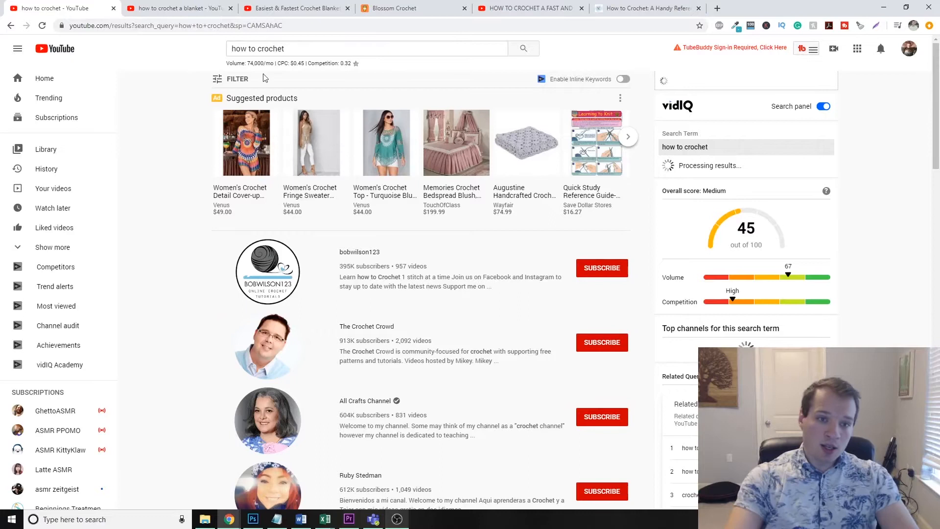
{"action": "mouse_move", "coordinate": [341, 235]}
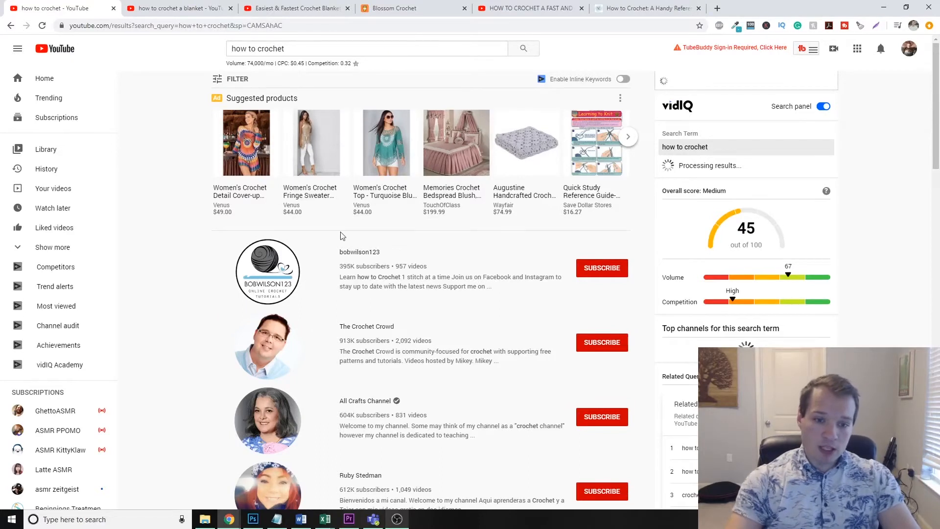
{"action": "scroll", "scroll_direction": "down", "scroll_amount": 3}
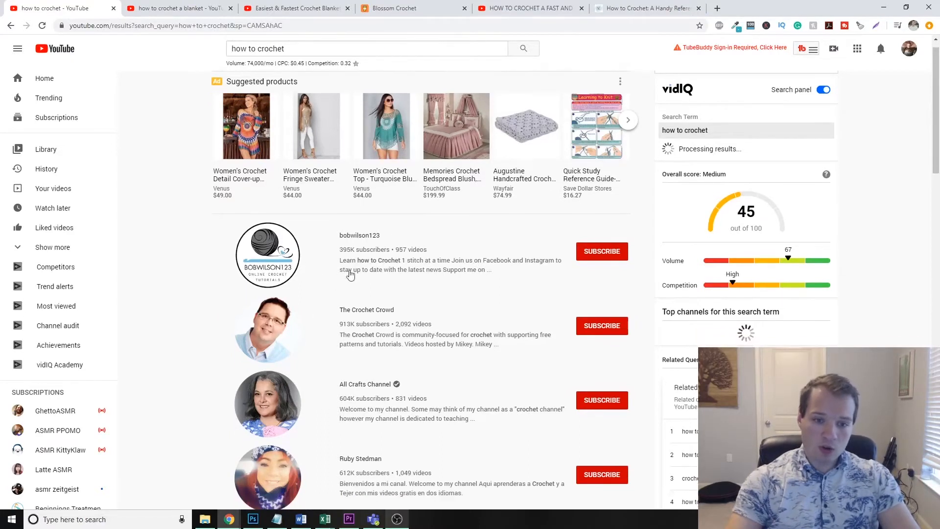
{"action": "scroll", "scroll_direction": "down", "scroll_amount": 3}
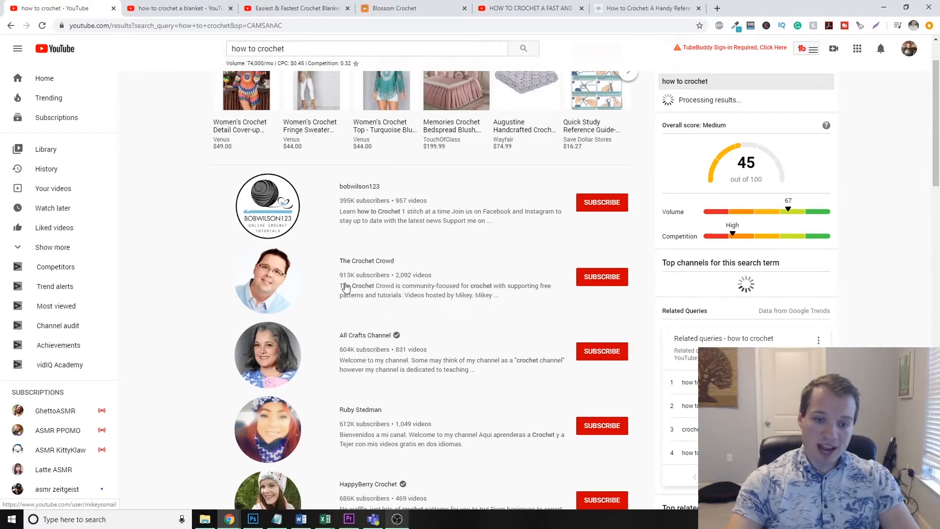
{"action": "scroll", "scroll_direction": "down", "scroll_amount": 3}
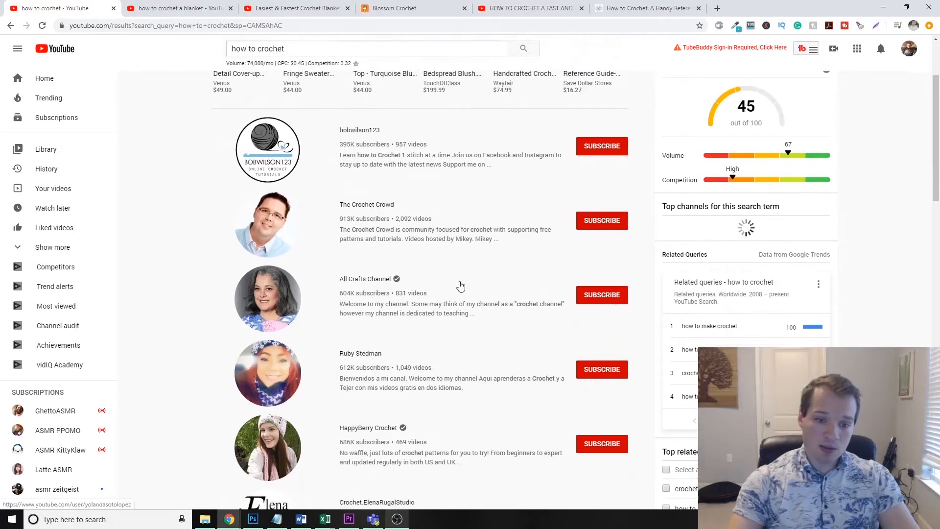
{"action": "scroll", "scroll_direction": "down", "scroll_amount": 3}
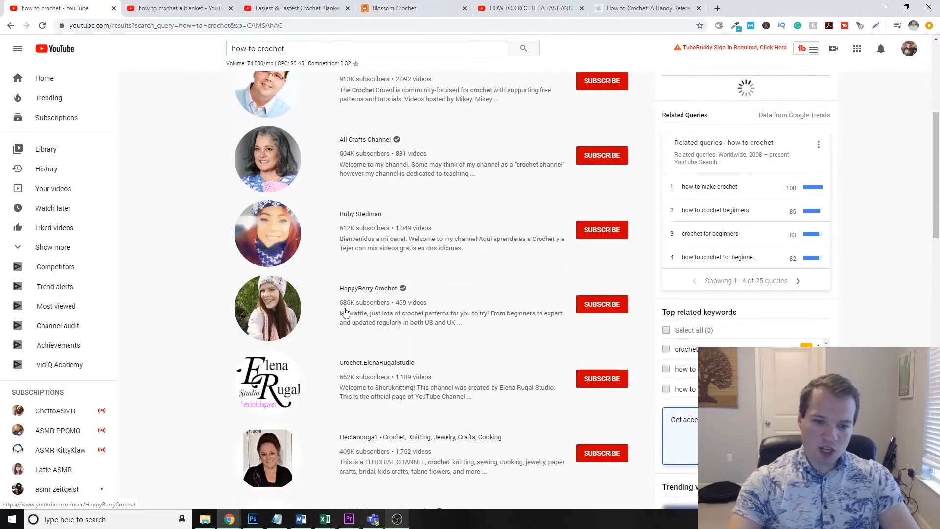
{"action": "mouse_move", "coordinate": [248, 361]}
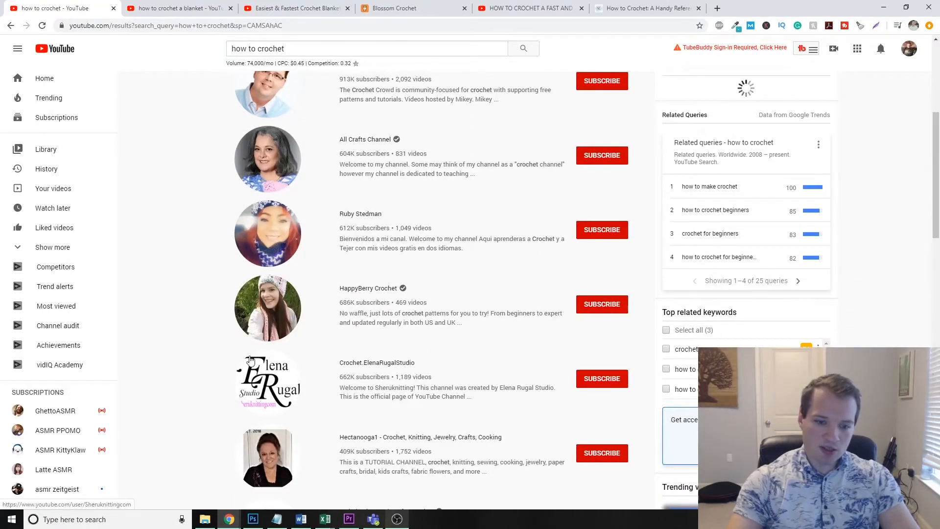
{"action": "scroll", "scroll_direction": "down", "scroll_amount": 3}
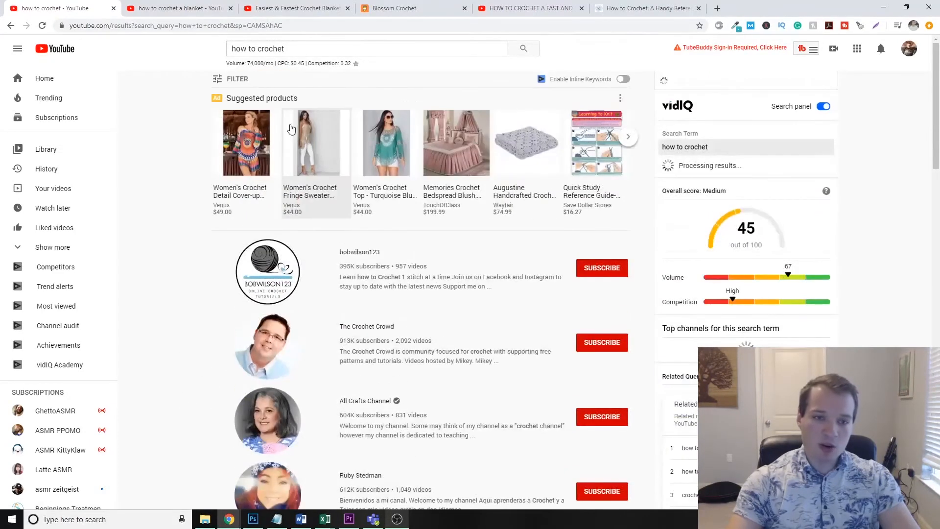
{"action": "mouse_move", "coordinate": [505, 100]}
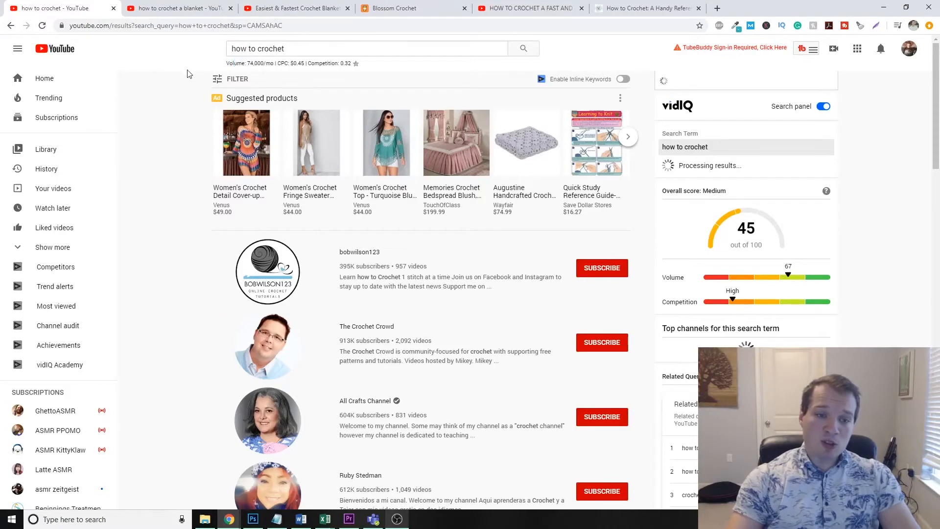
{"action": "mouse_move", "coordinate": [398, 7]}
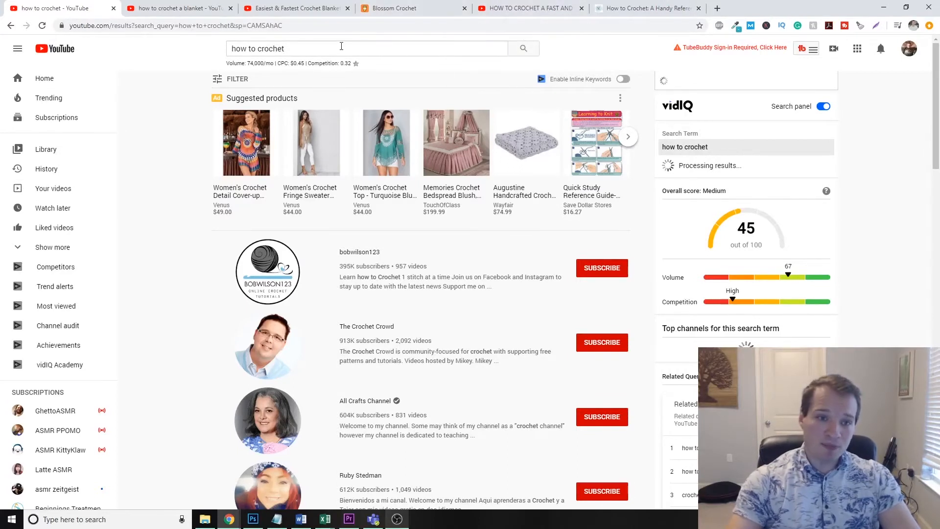
Step: Search 'how to crochet a blanket' and open Blossom Crochet's ribbed super chunky blanket video
{"action": "left_click", "coordinate": [366, 47]}
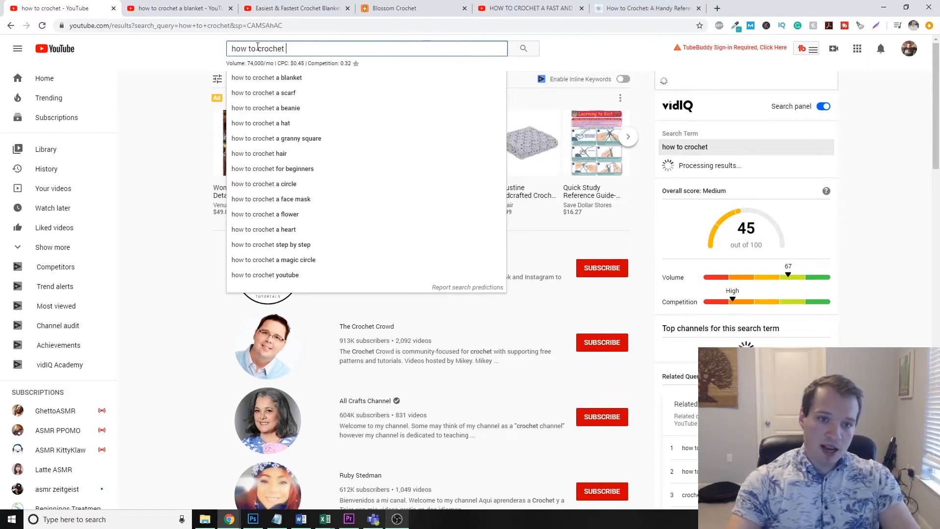
{"action": "left_click", "coordinate": [266, 78]}
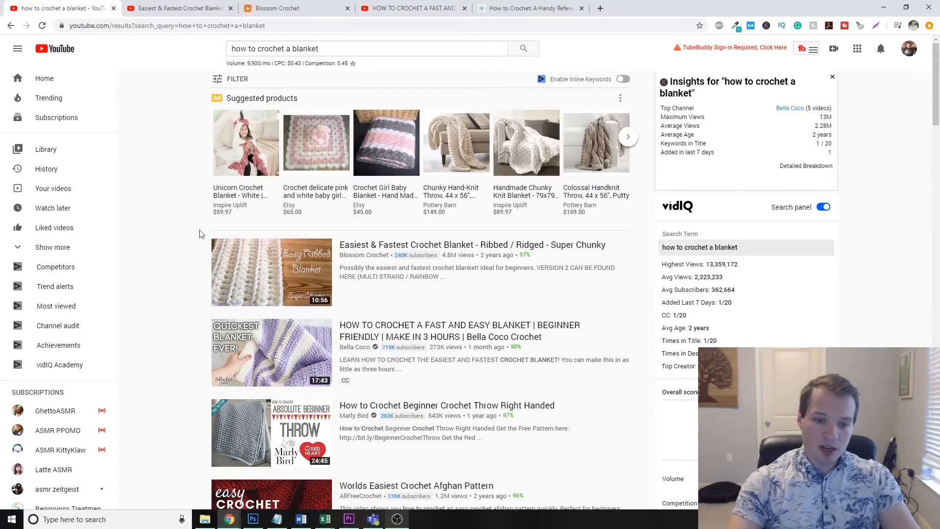
{"action": "mouse_move", "coordinate": [399, 344]}
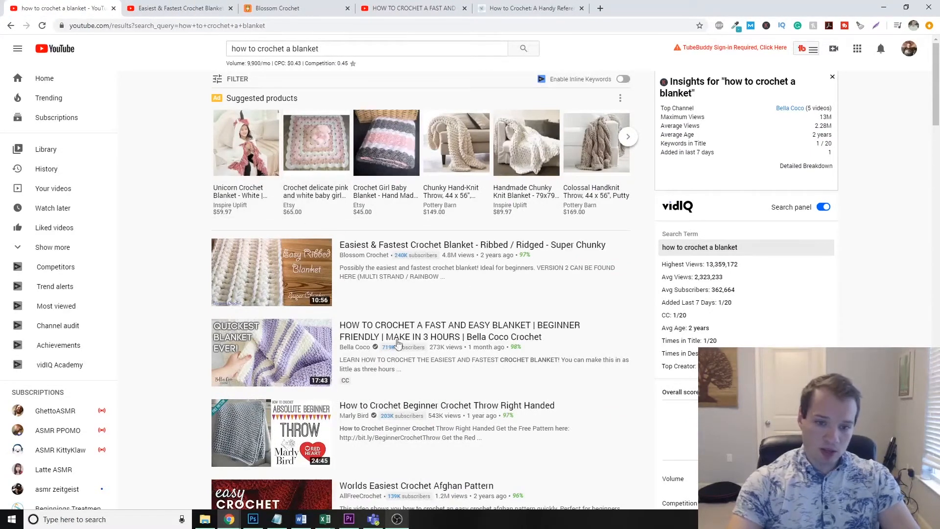
{"action": "left_click", "coordinate": [271, 271]}
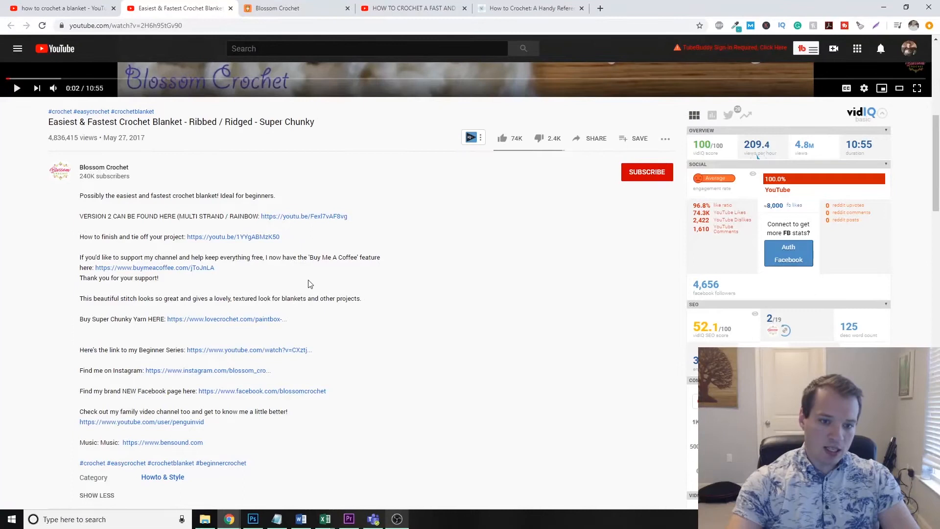
{"action": "mouse_move", "coordinate": [338, 274]}
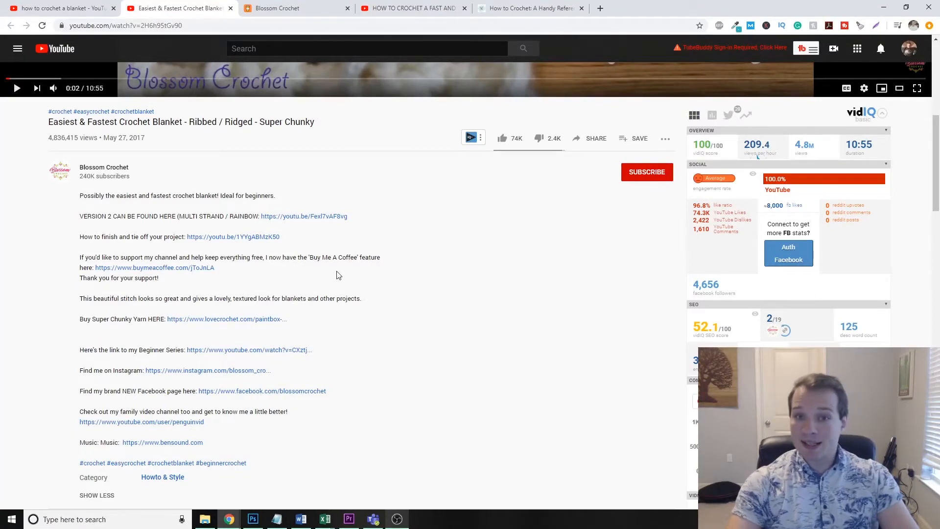
{"action": "mouse_move", "coordinate": [188, 200]}
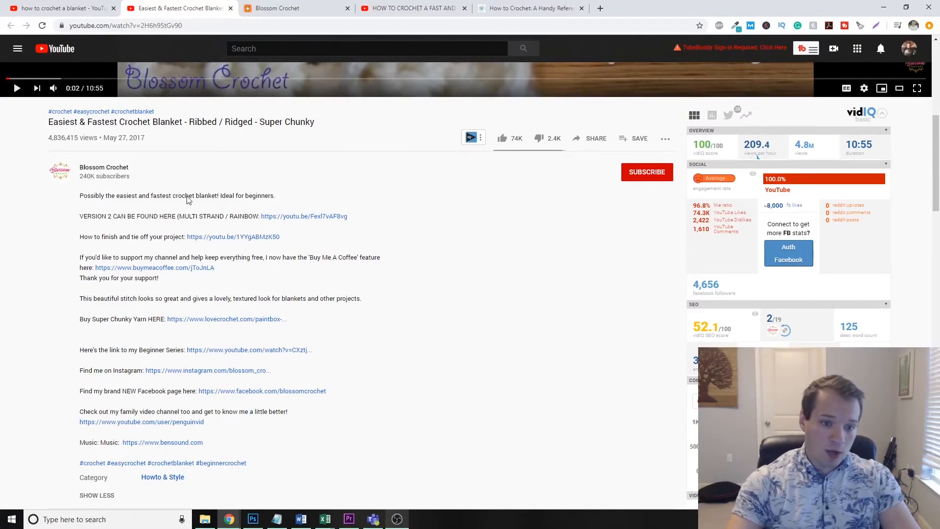
{"action": "mouse_move", "coordinate": [76, 257]}
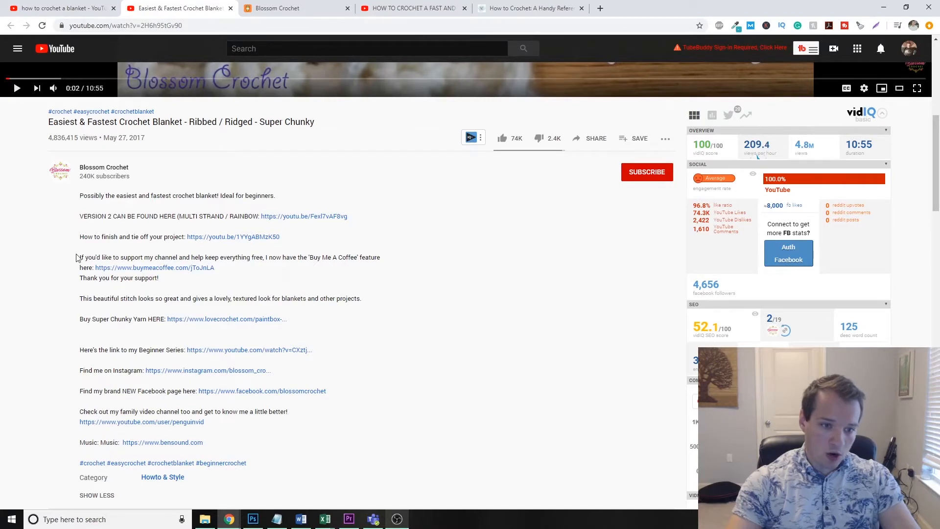
Step: Highlight the yarn and Buy Me A Coffee links in Blossom Crochet's video description
{"action": "left_click_drag", "start_coordinate": [79, 258], "coordinate": [158, 277]}
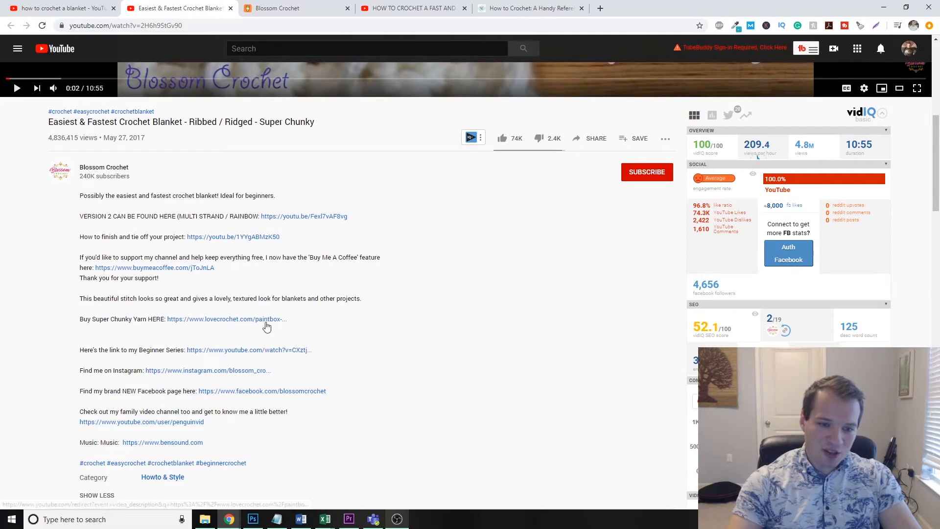
{"action": "mouse_move", "coordinate": [250, 324]}
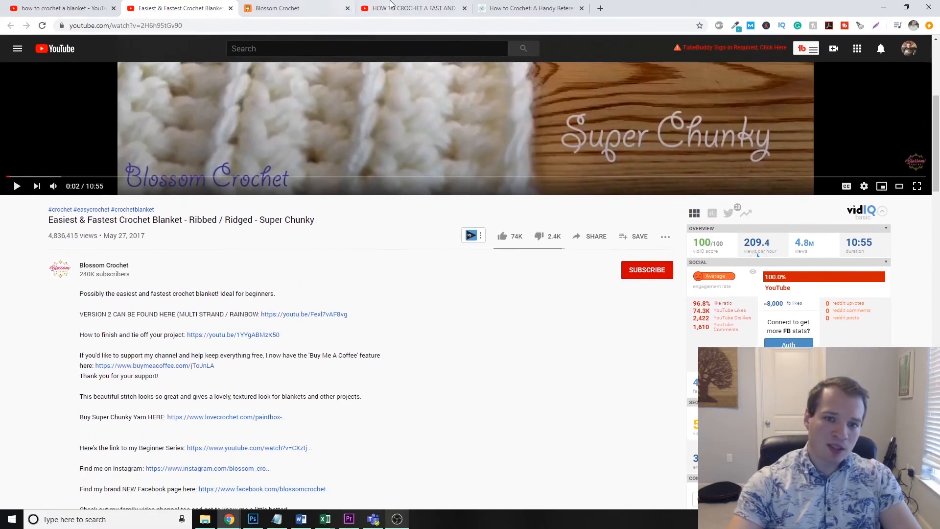
Step: Switch to Bella Coco's fast and easy blanket video and highlight its I HAVE USED supplies list
{"action": "left_click", "coordinate": [411, 7]}
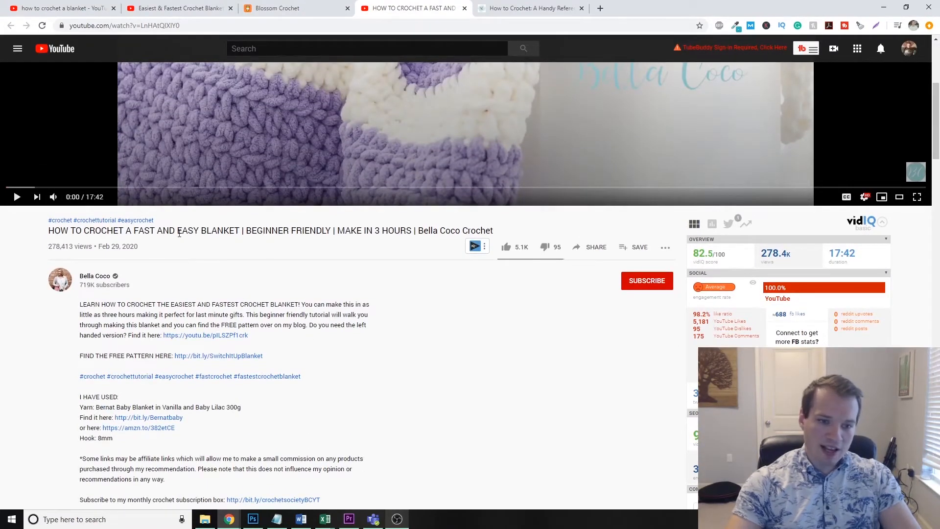
{"action": "scroll", "scroll_direction": "down", "scroll_amount": 3}
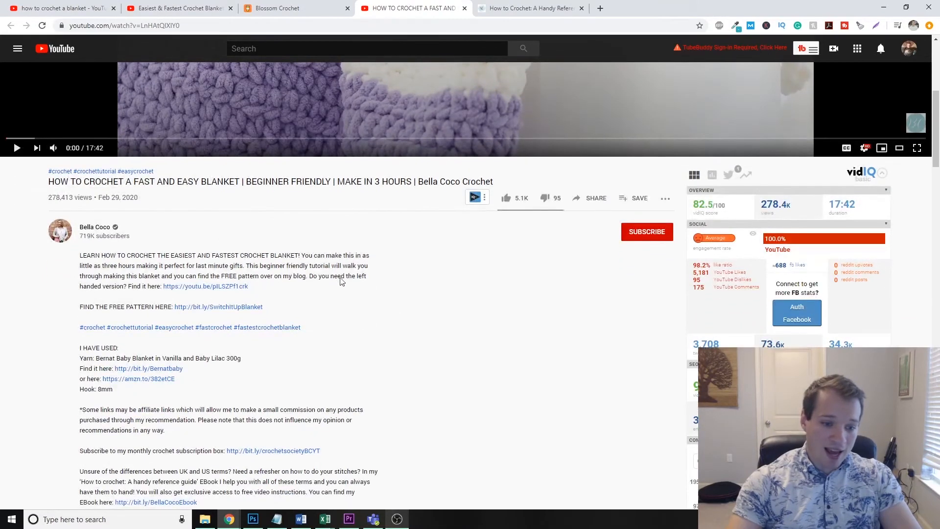
{"action": "mouse_move", "coordinate": [333, 283]}
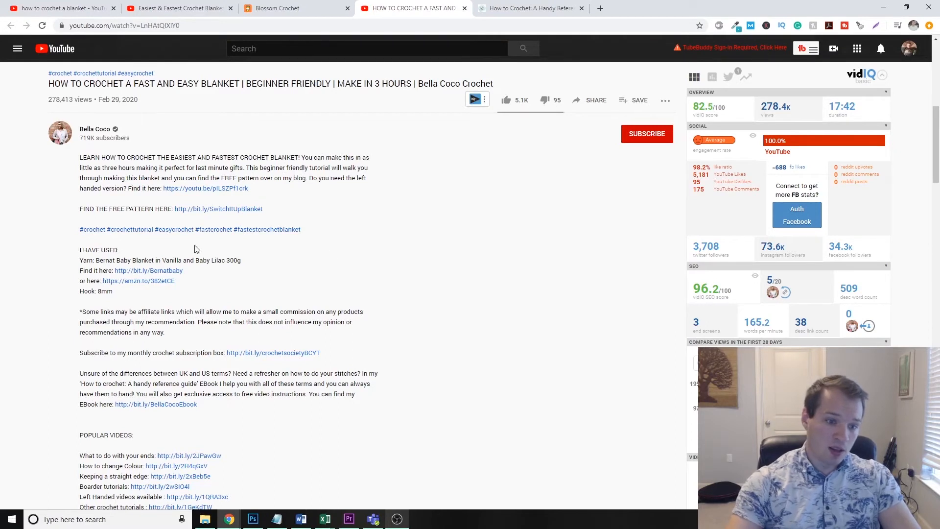
{"action": "left_click_drag", "start_coordinate": [79, 249], "coordinate": [113, 293]}
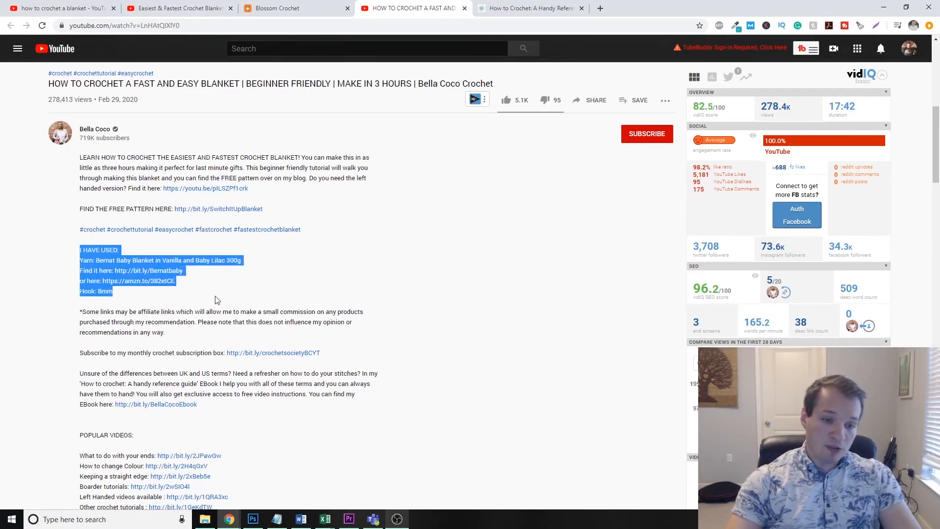
{"action": "left_click", "coordinate": [232, 292]}
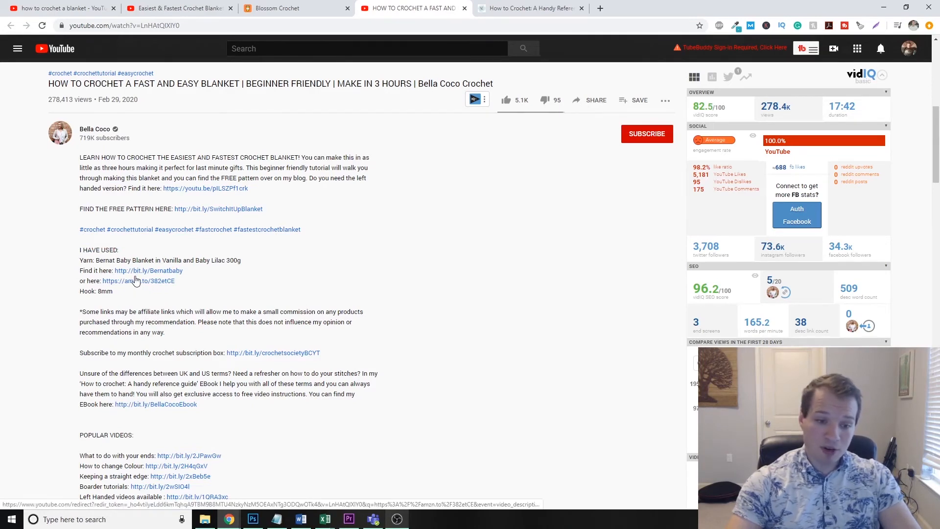
Step: Highlight the monthly subscription box and ebook link lines, checking the ebook shop tab
{"action": "left_click_drag", "start_coordinate": [80, 353], "coordinate": [184, 352]}
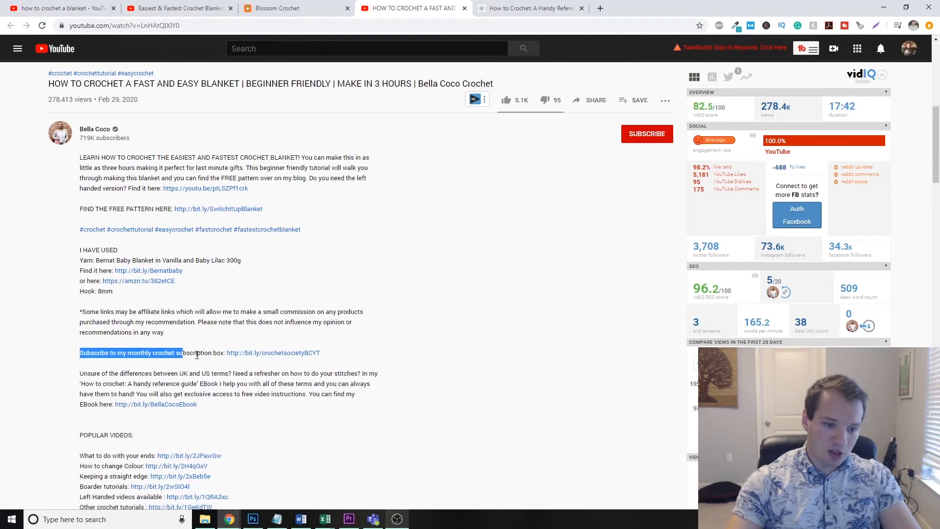
{"action": "left_click_drag", "start_coordinate": [178, 352], "coordinate": [282, 352]}
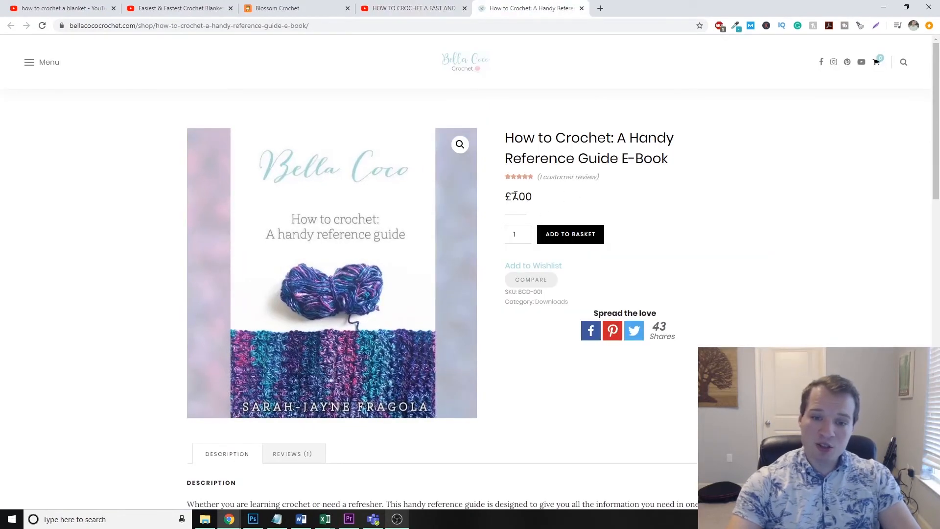
{"action": "left_click", "coordinate": [413, 7]}
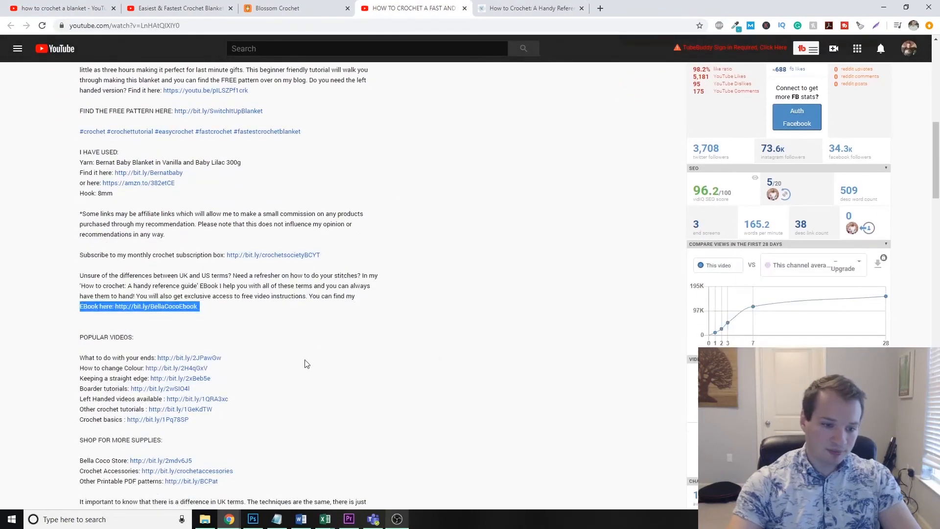
Step: Scroll to the description's FAQs and highlight the camera, tripod and ring light Amazon links
{"action": "scroll", "scroll_direction": "down", "scroll_amount": 3}
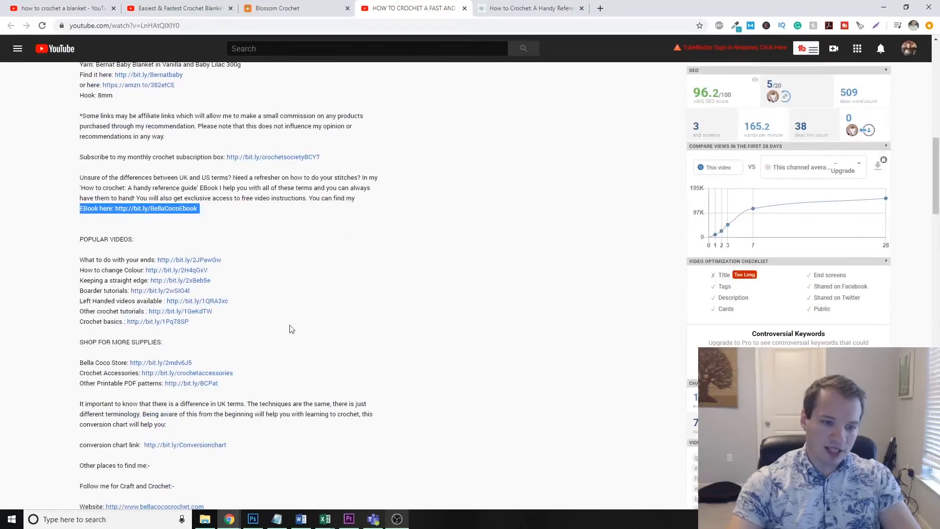
{"action": "scroll", "scroll_direction": "down", "scroll_amount": 3}
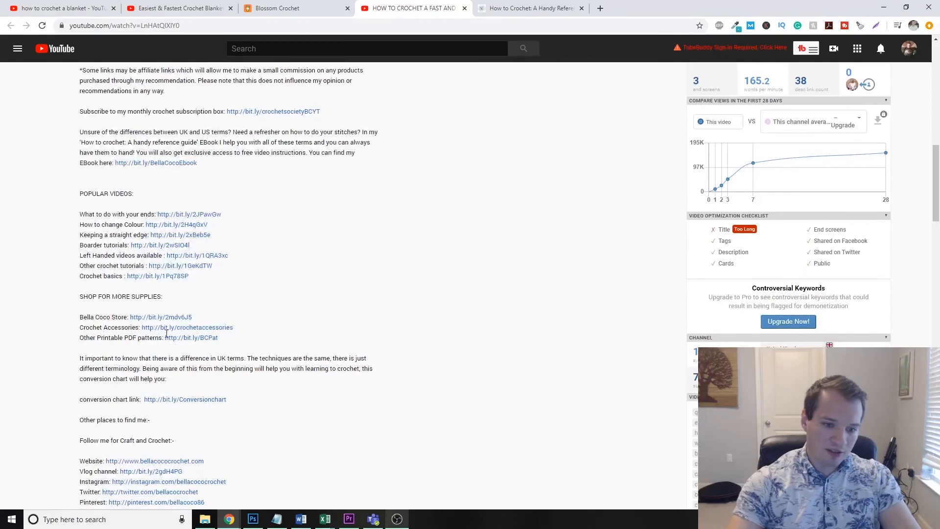
{"action": "scroll", "scroll_direction": "down", "scroll_amount": 3}
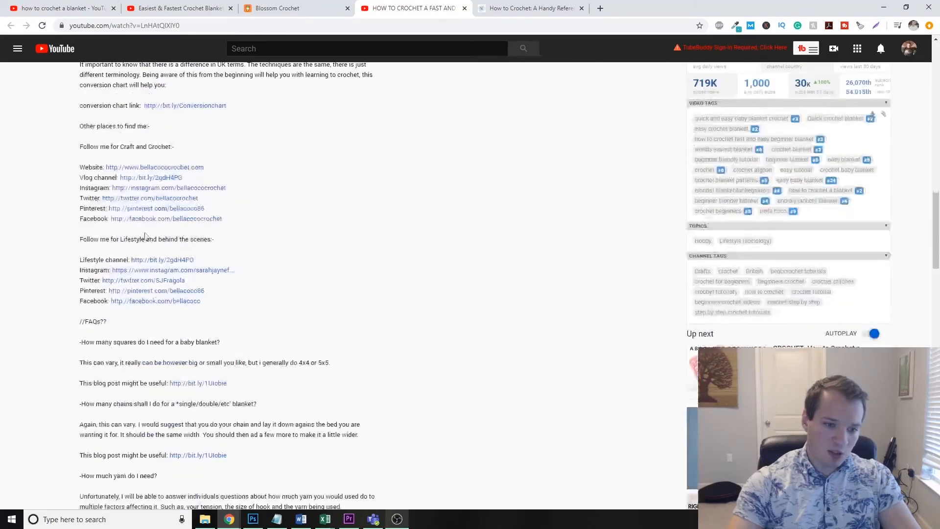
{"action": "scroll", "scroll_direction": "down", "scroll_amount": 3}
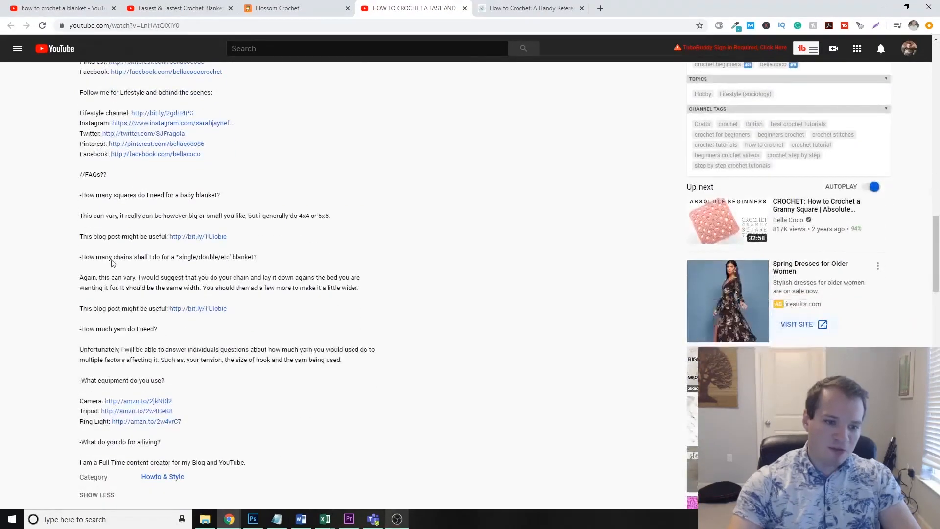
{"action": "scroll", "scroll_direction": "down", "scroll_amount": 3}
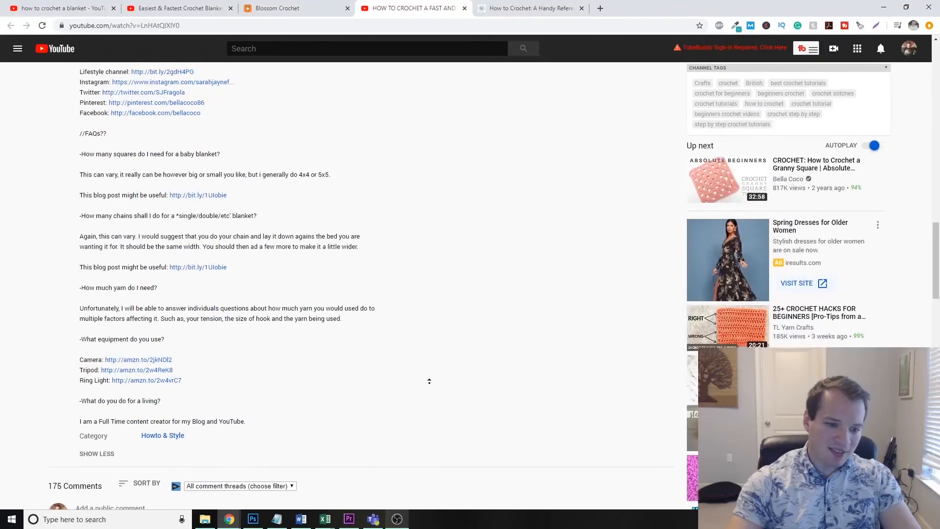
{"action": "left_click_drag", "start_coordinate": [79, 346], "coordinate": [183, 388]}
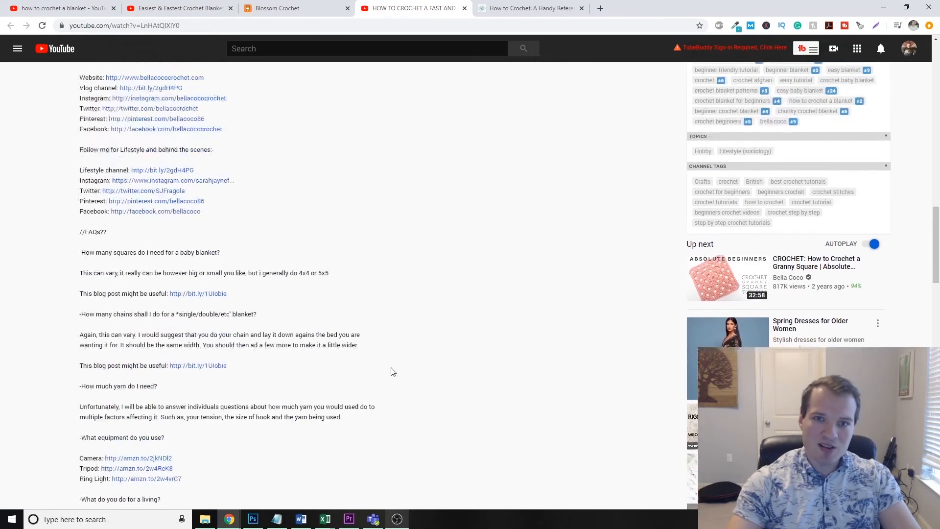
{"action": "scroll", "scroll_direction": "down", "scroll_amount": 3}
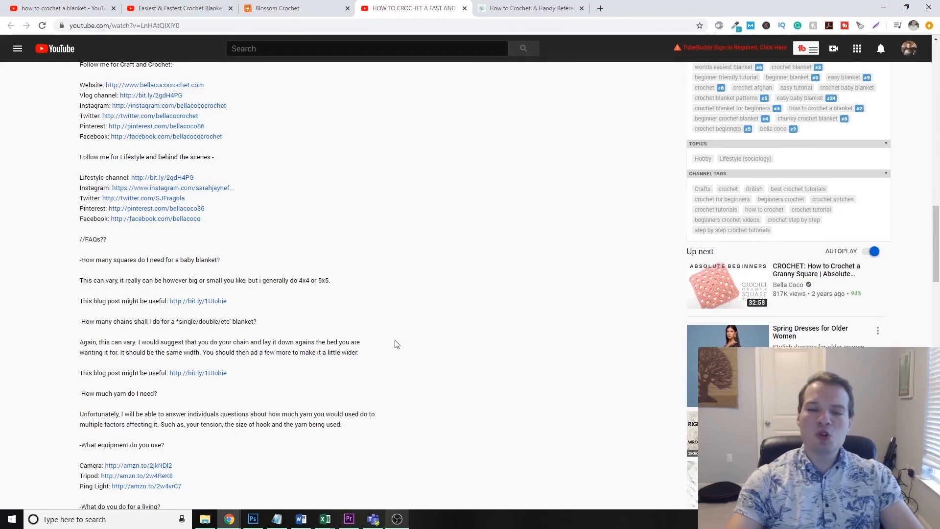